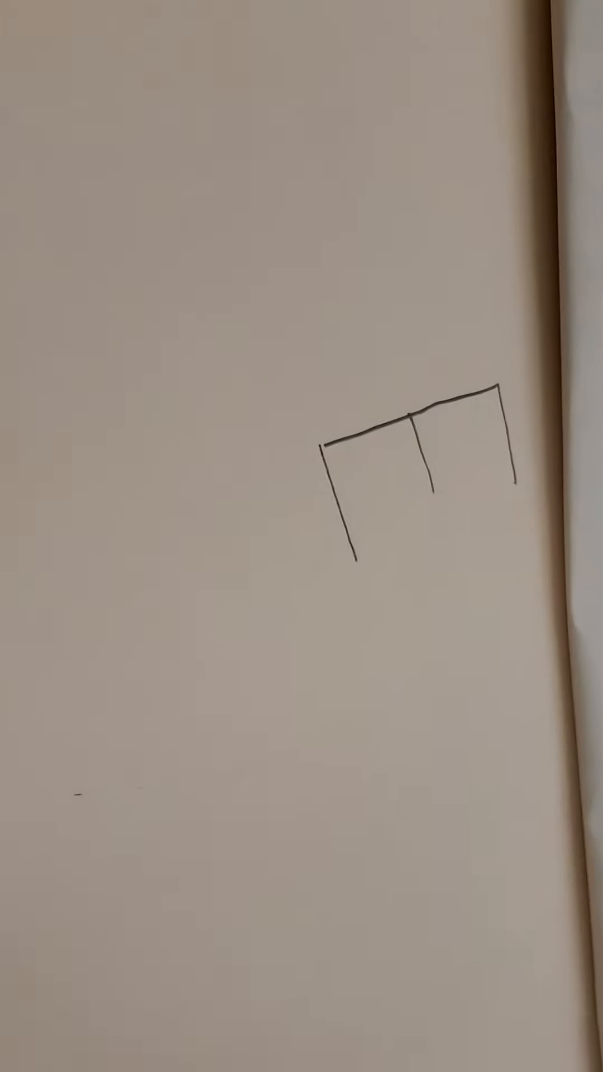
pyautogui.moveTo(588, 630); pyautogui.dragTo(437, 683)
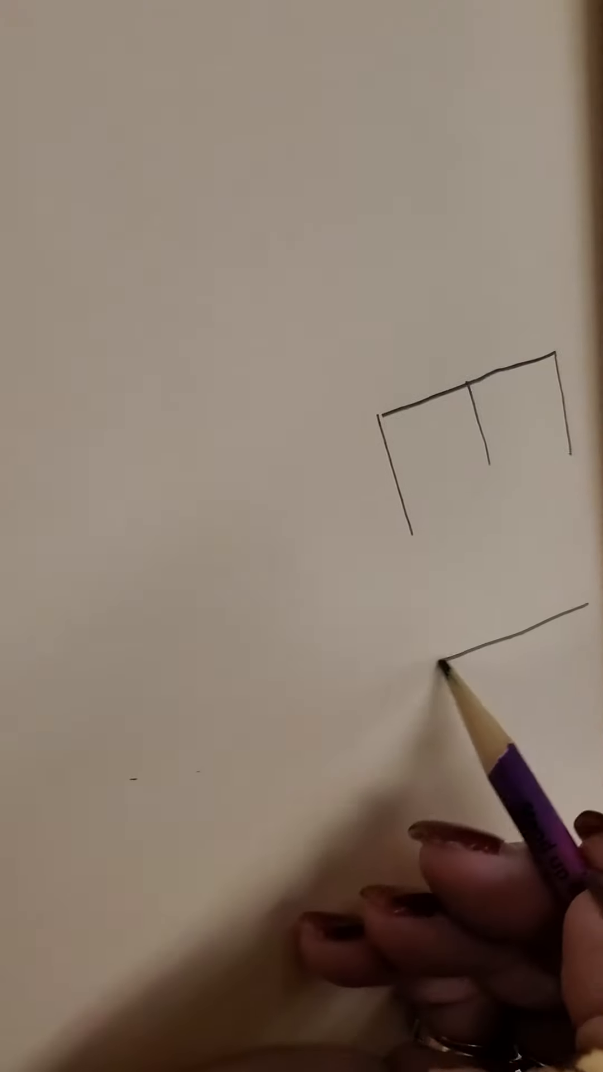